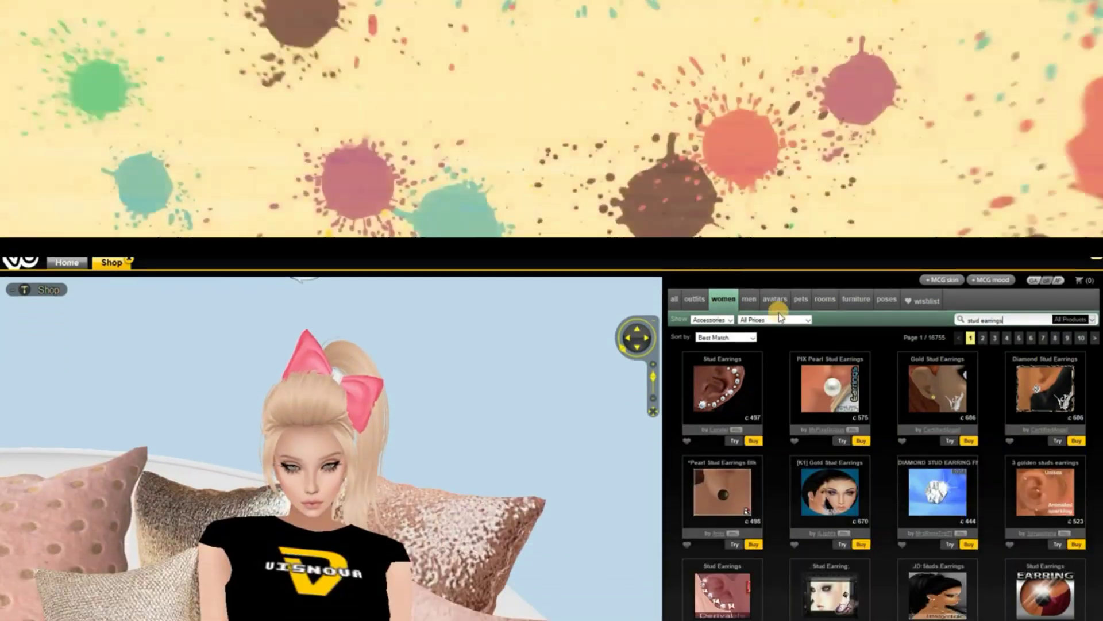
Show the second page of stud earring results
{"action": "scroll", "scroll_direction": "down", "scroll_amount": 3}
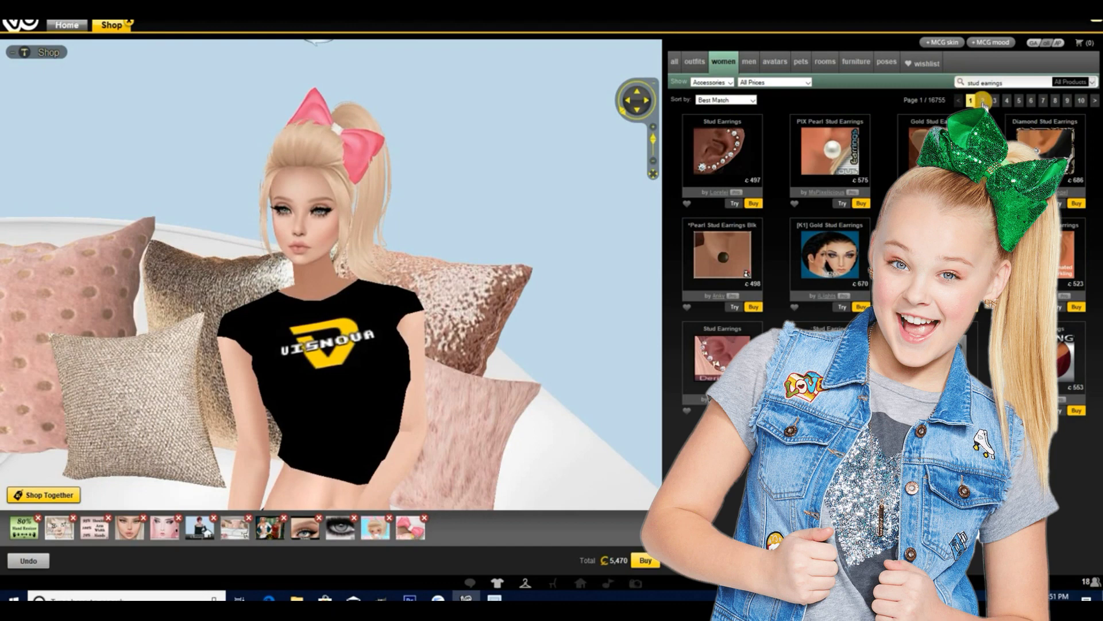
{"action": "left_click", "coordinate": [982, 100]}
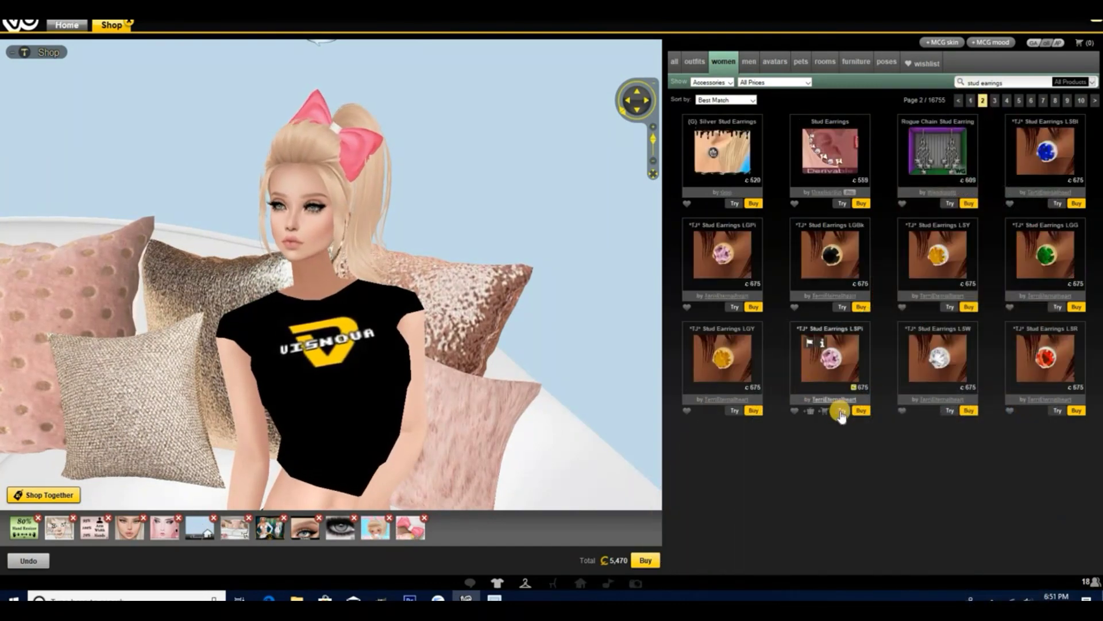
Try on the pink stud earrings and close the jacket's product details
{"action": "left_click", "coordinate": [840, 410]}
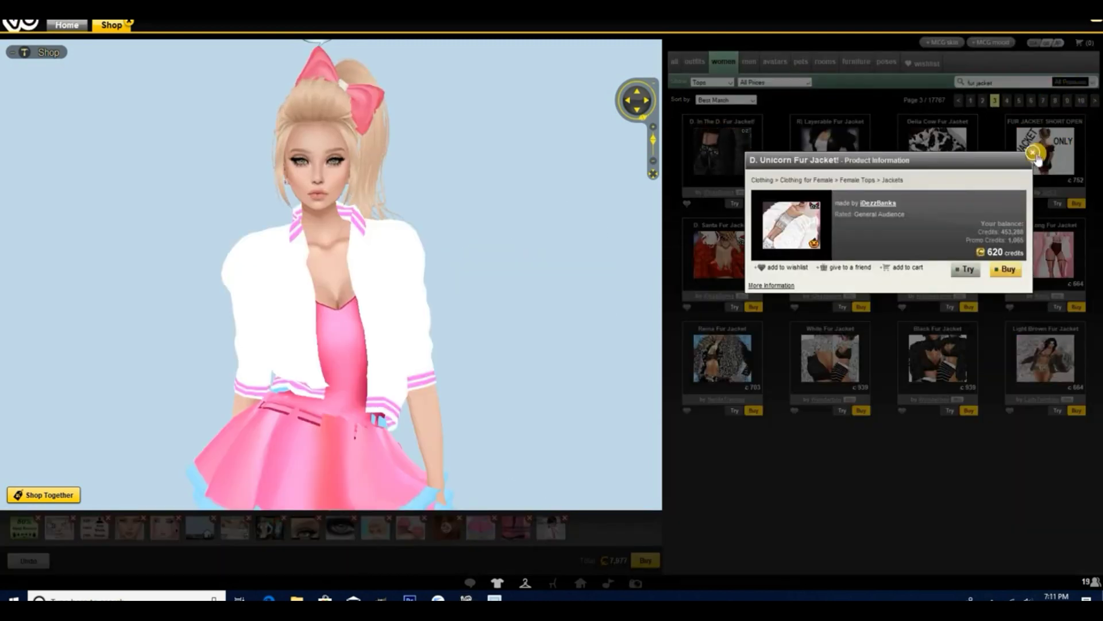
{"action": "left_click", "coordinate": [1035, 154]}
{"action": "type", "text": "kawaii"}
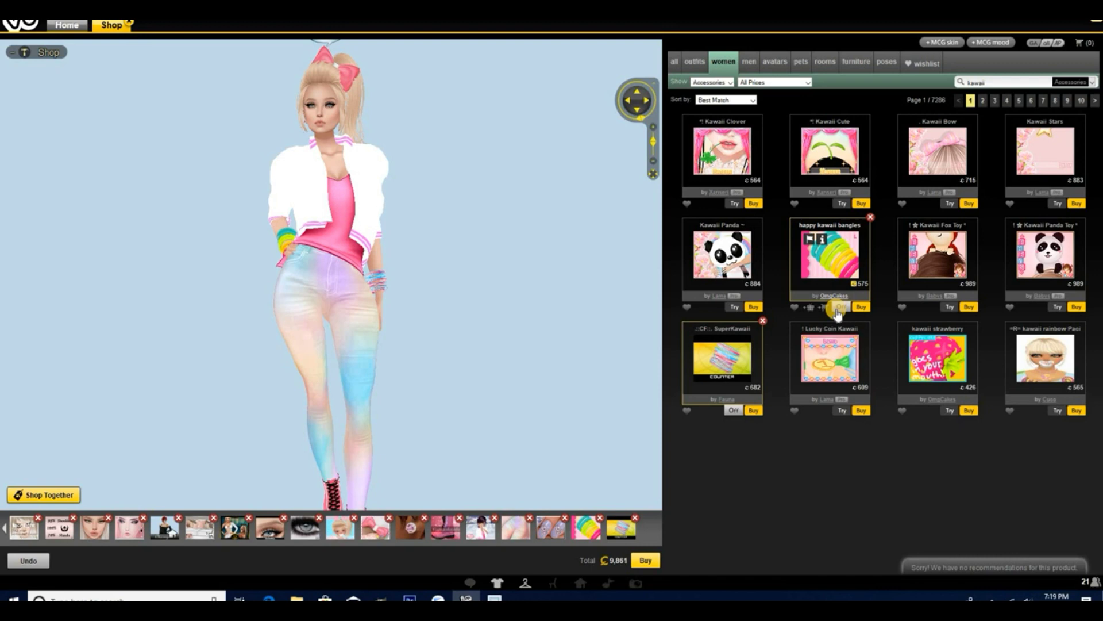
Try on the happy kawaii bangles, then the Kawaii Backpack from page 6 of kawaii results
{"action": "left_click", "coordinate": [841, 307]}
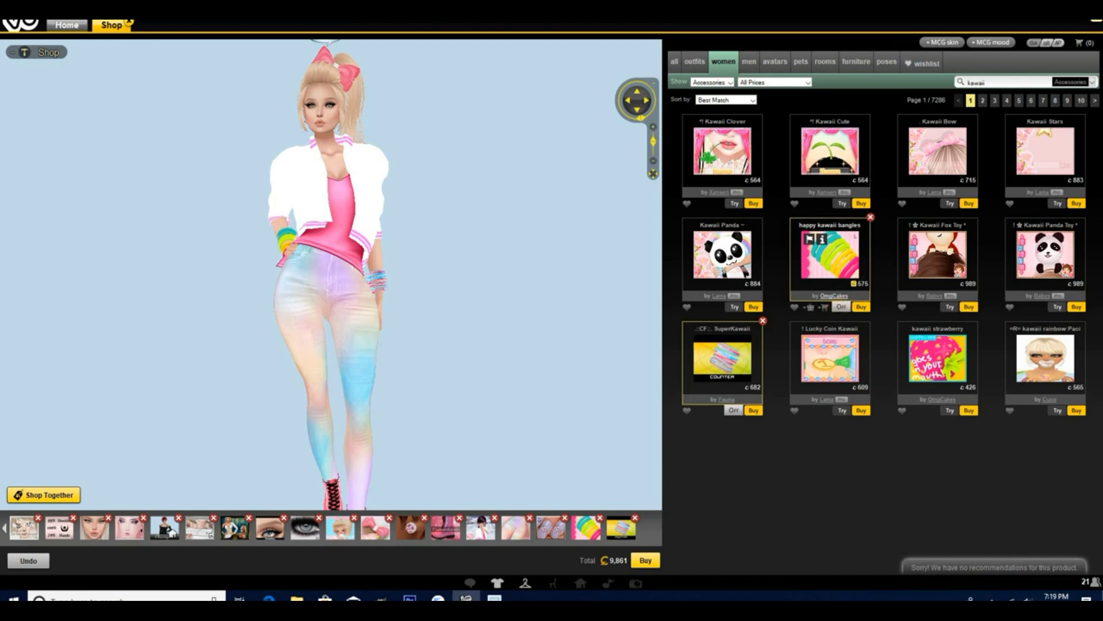
{"action": "left_click", "coordinate": [1007, 100]}
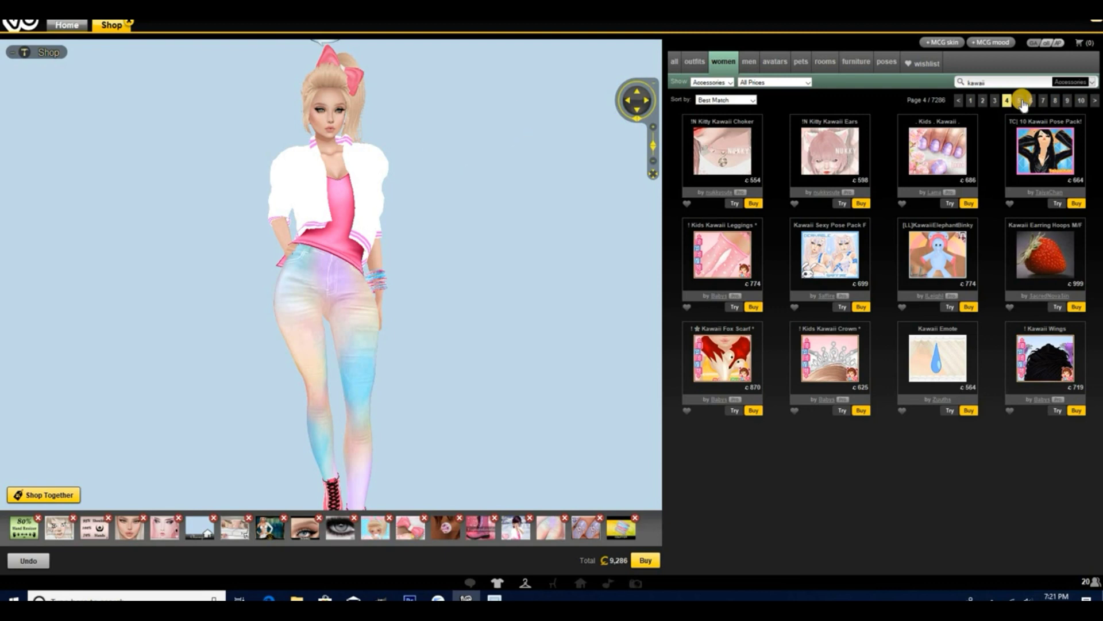
{"action": "left_click", "coordinate": [1035, 100]}
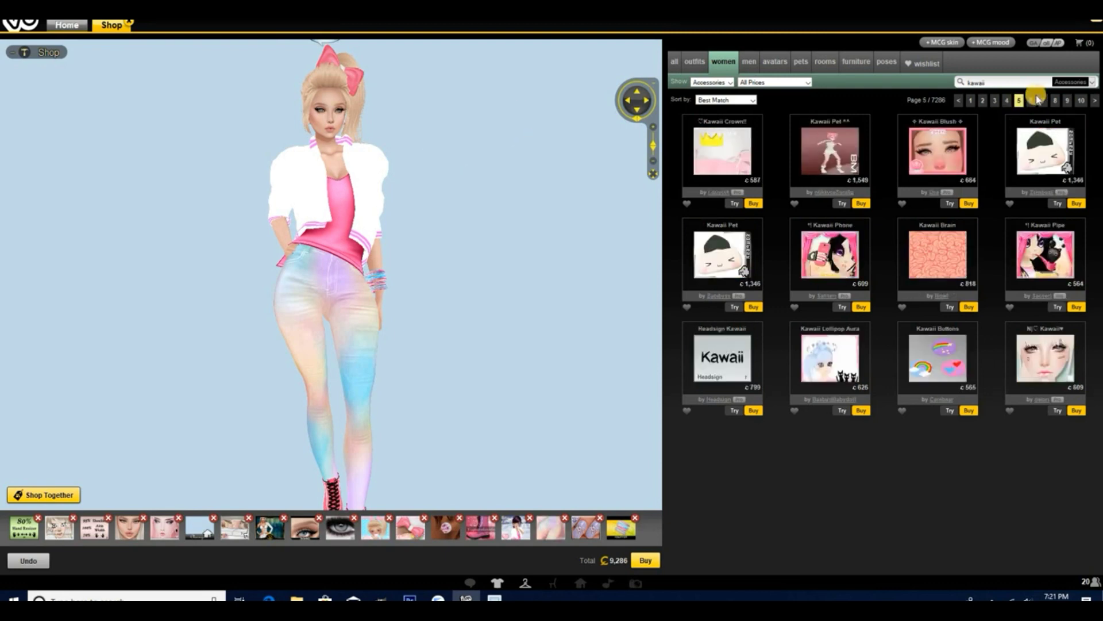
{"action": "left_click", "coordinate": [1035, 100]}
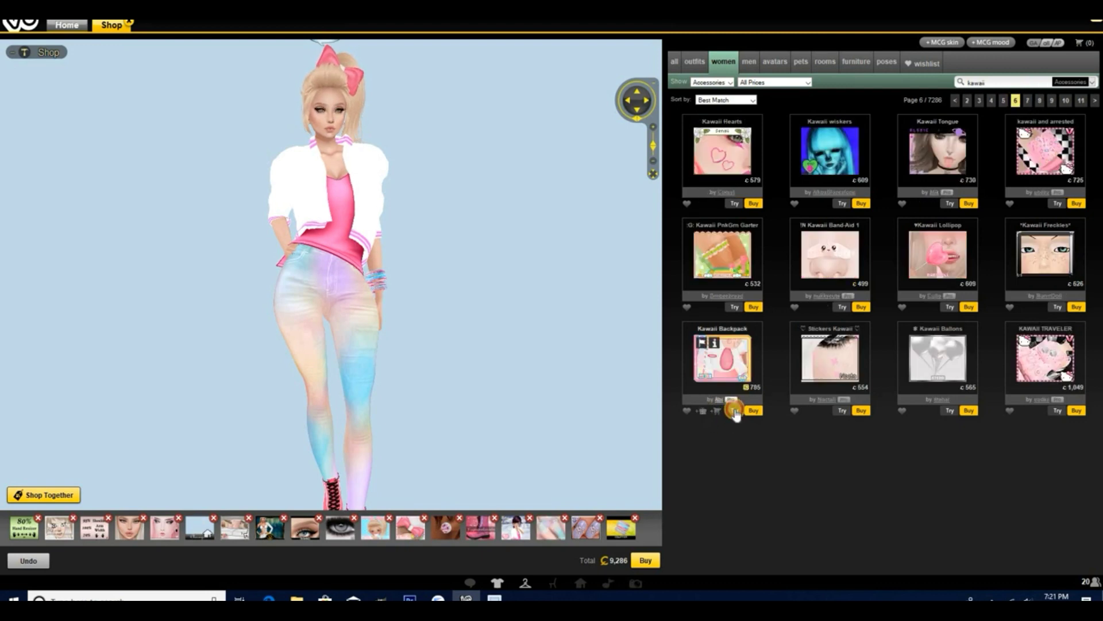
{"action": "left_click", "coordinate": [733, 410]}
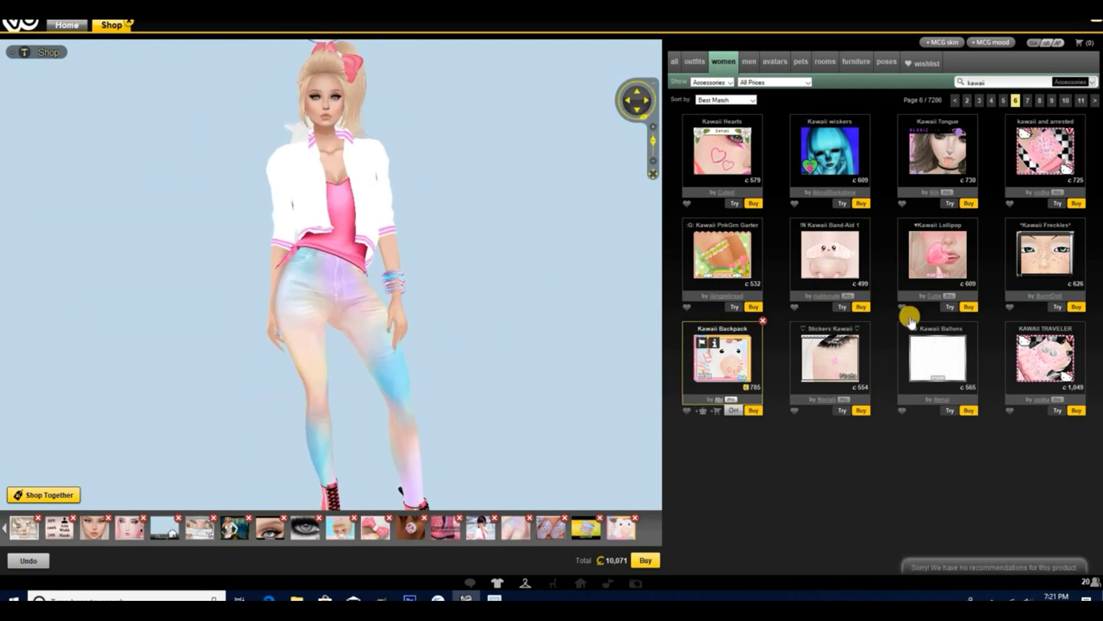
{"action": "left_click", "coordinate": [1004, 100]}
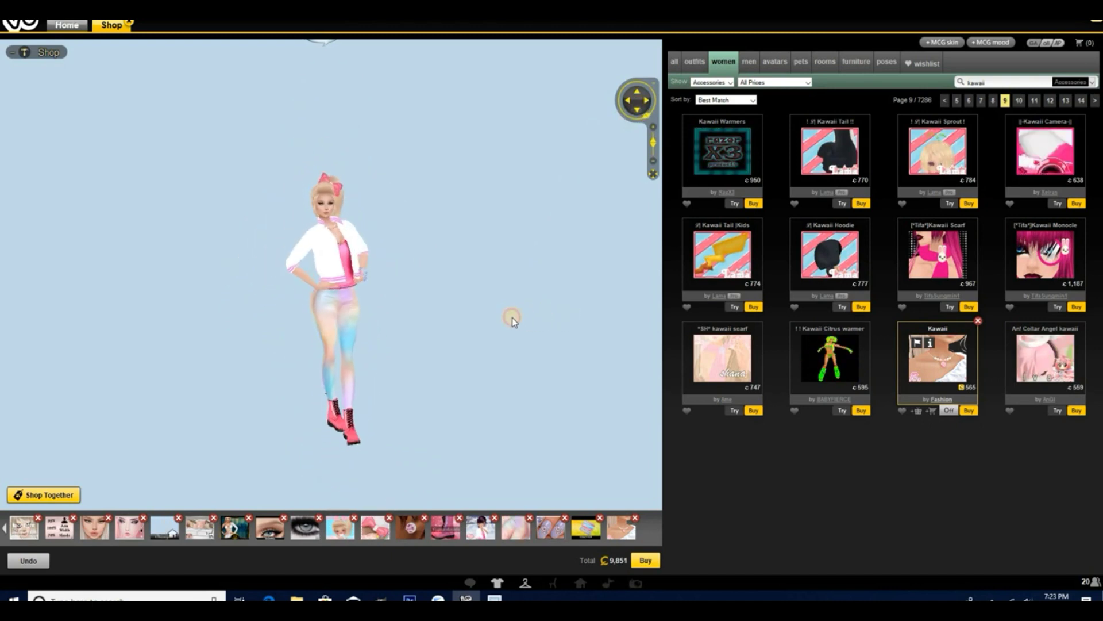
Try on the rainbow (R) Kawaii Camera from the camera results
{"action": "left_click", "coordinate": [1056, 203]}
{"action": "type", "text": "camera"}
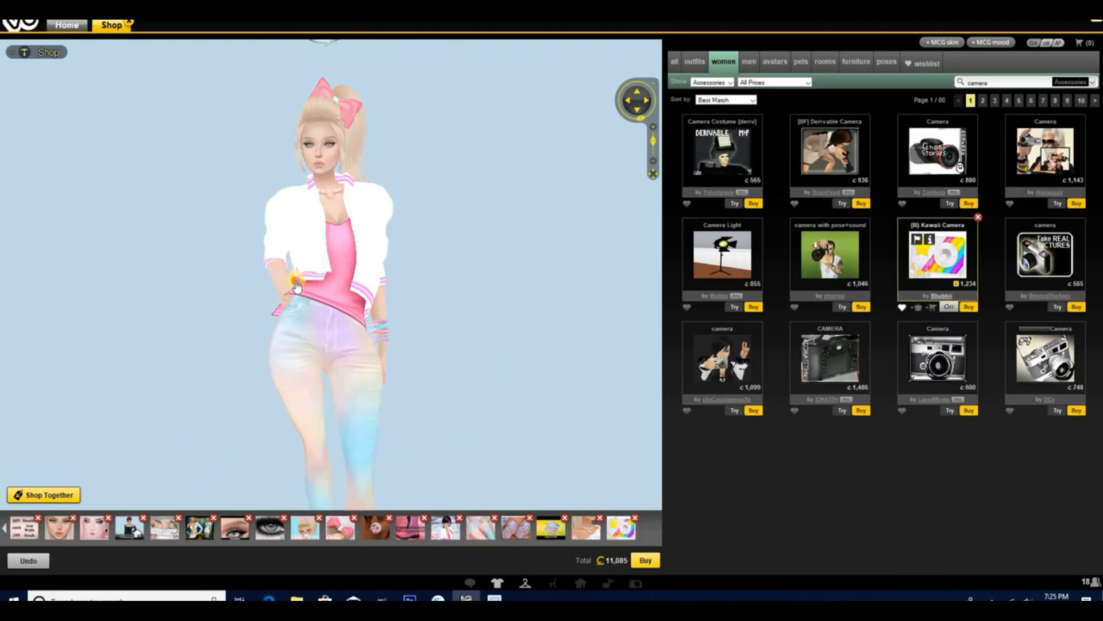
Play a cam trigger from the avatar's Triggers list, then reopen the list for more poses
{"action": "left_click", "coordinate": [295, 282]}
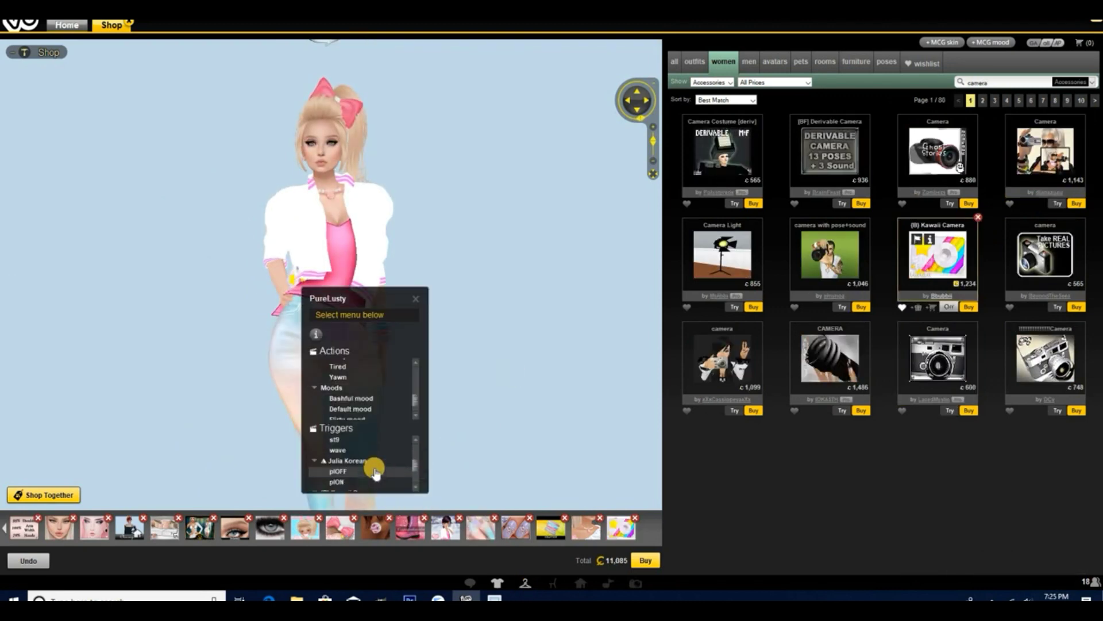
{"action": "left_click", "coordinate": [338, 471]}
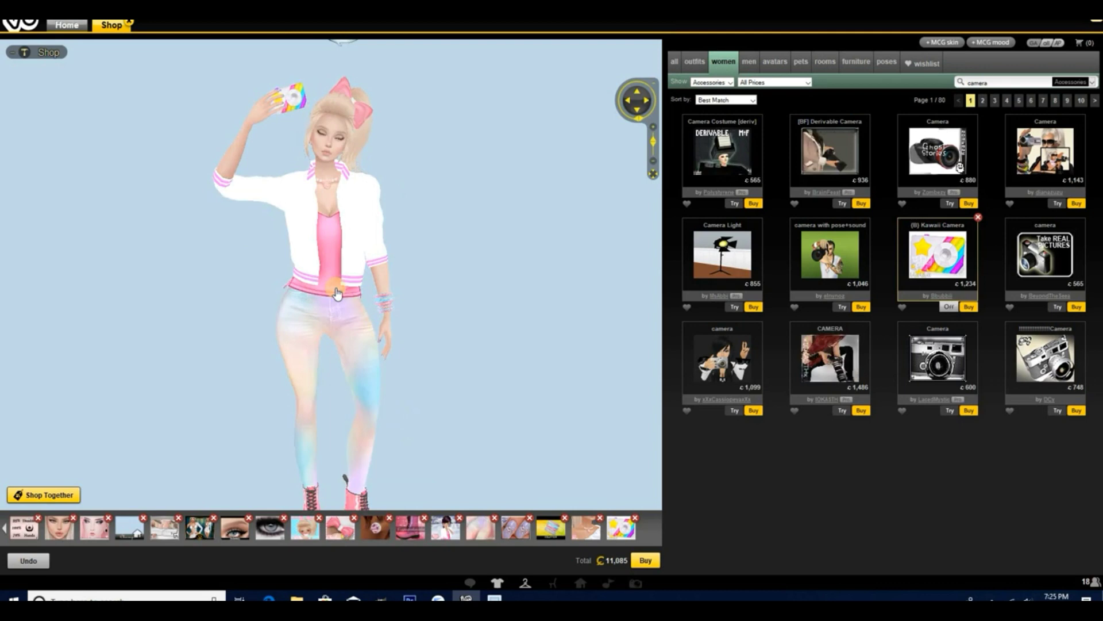
{"action": "left_click", "coordinate": [336, 292]}
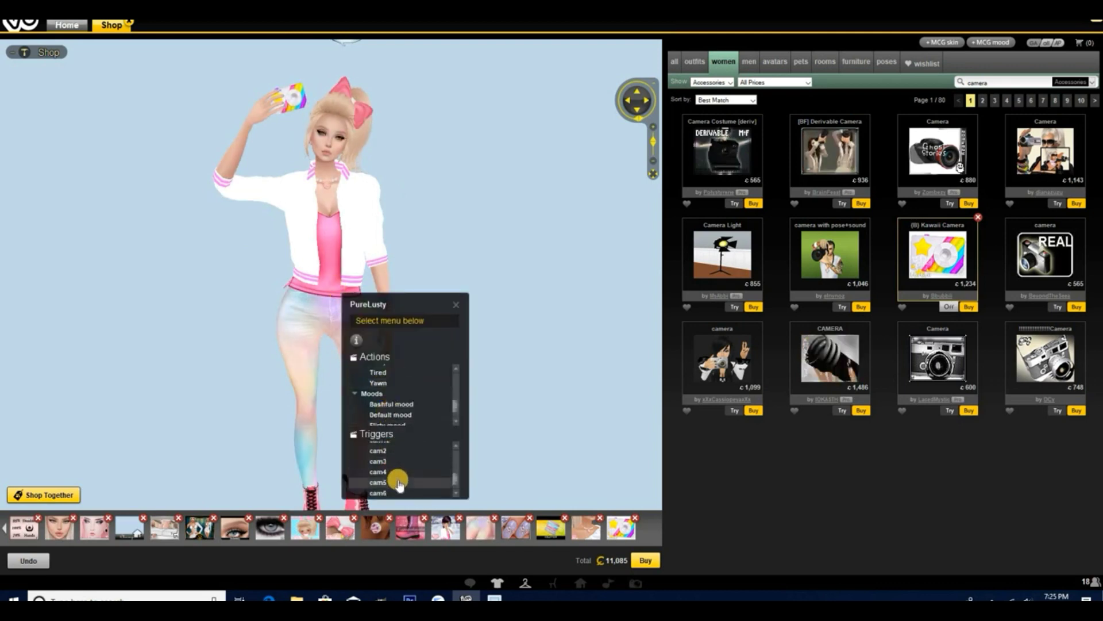